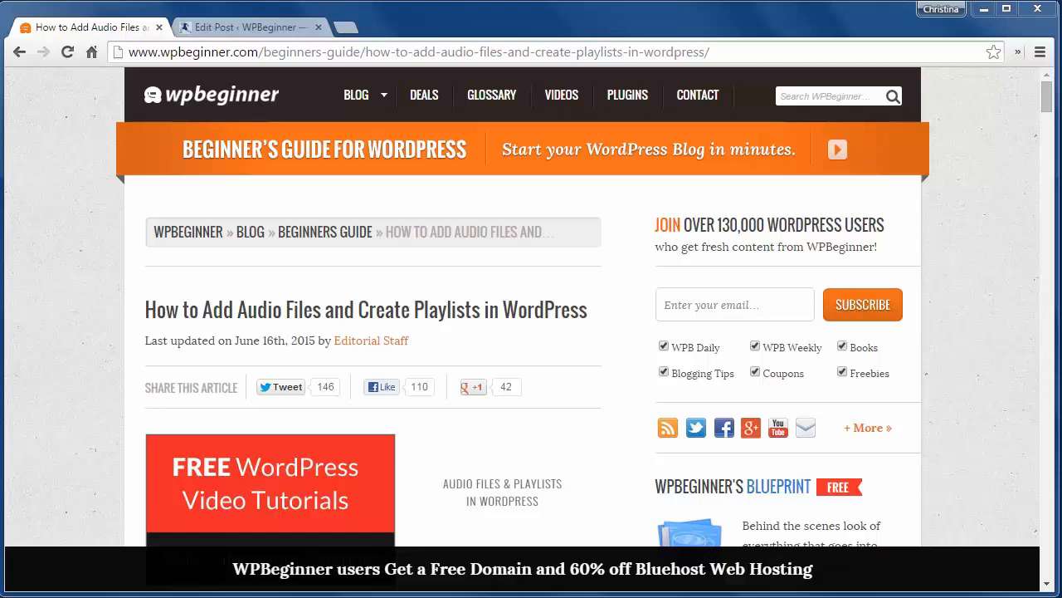
Step: Read the WPBeginner audio guide down to the supported audio file formats section
scroll("down", 3)
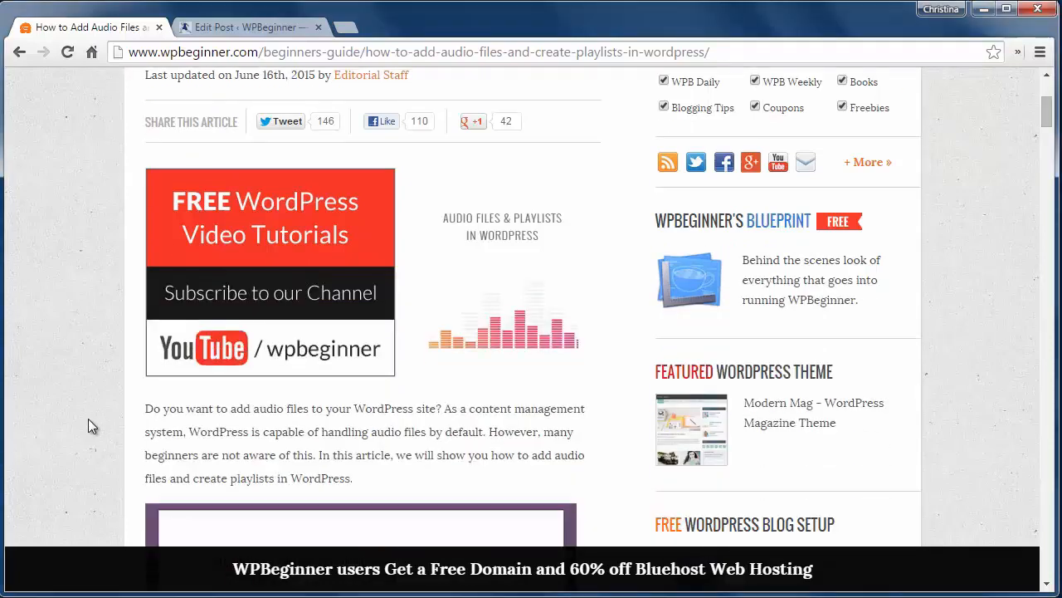
scroll("down", 3)
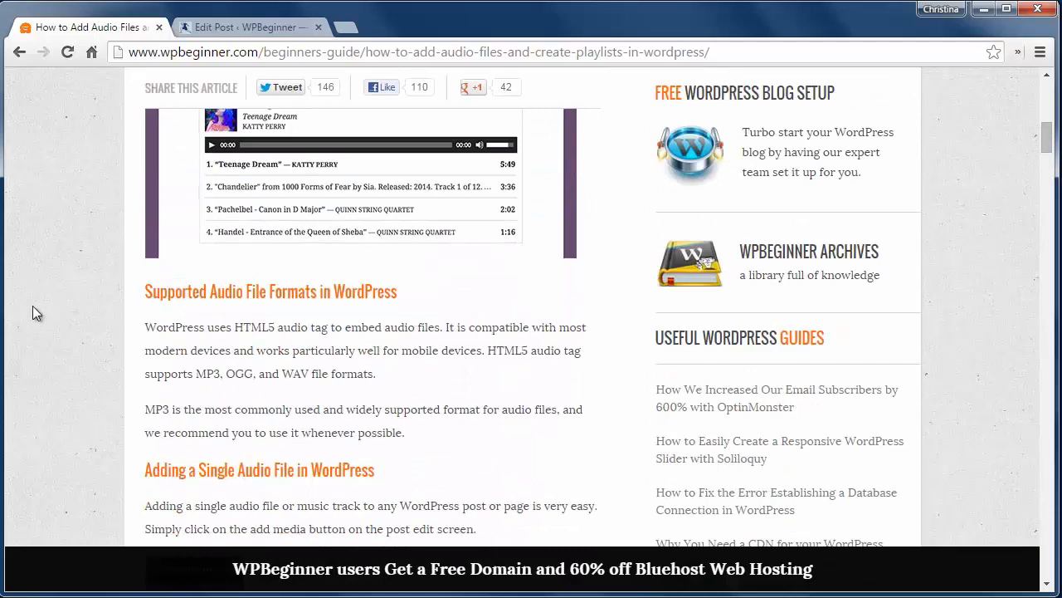
mouse_move(339, 380)
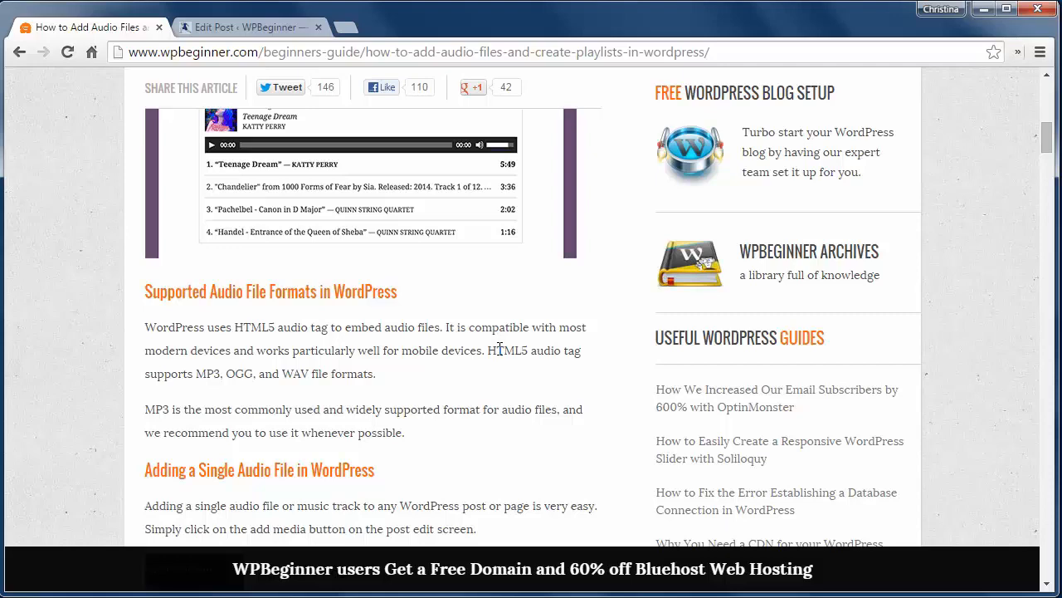
Step: Insert the uploaded Stuffy MP3 into the Playlists post as an audio player, then return to Add Media
left_click(246, 26)
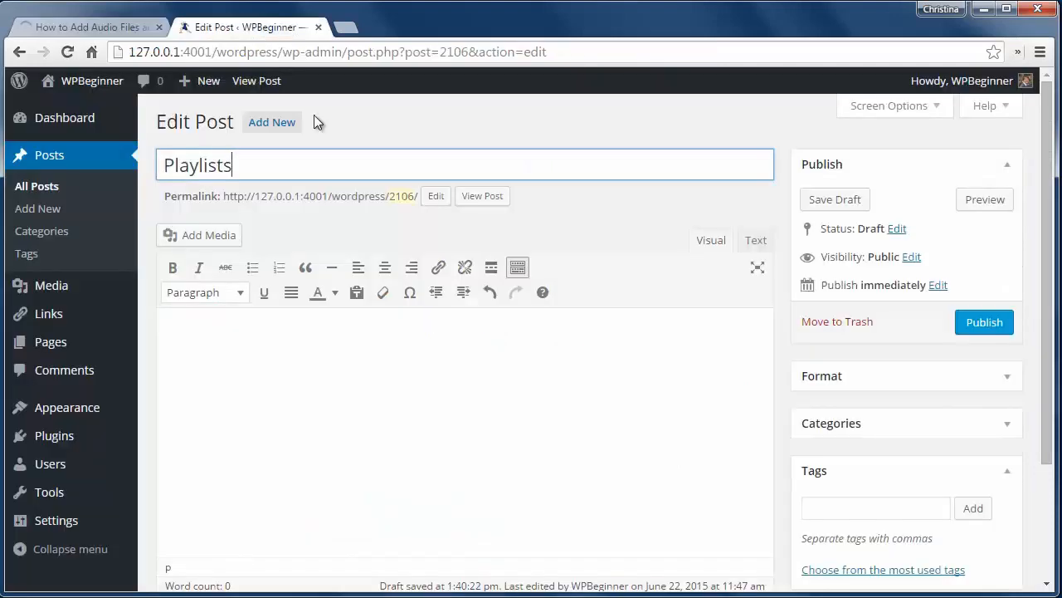
left_click(200, 236)
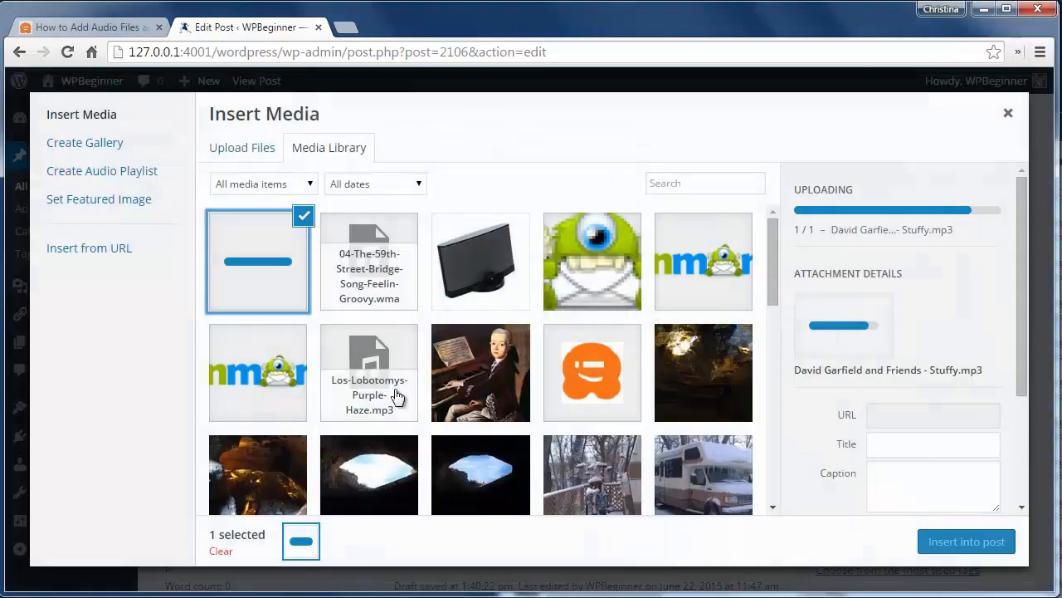
left_click(1007, 113)
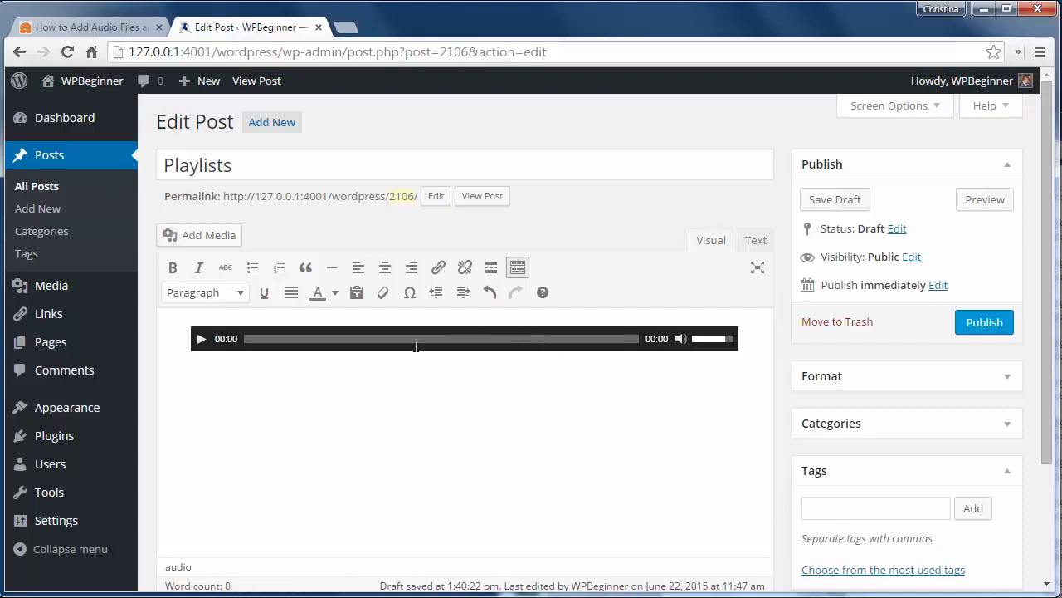
left_click(755, 239)
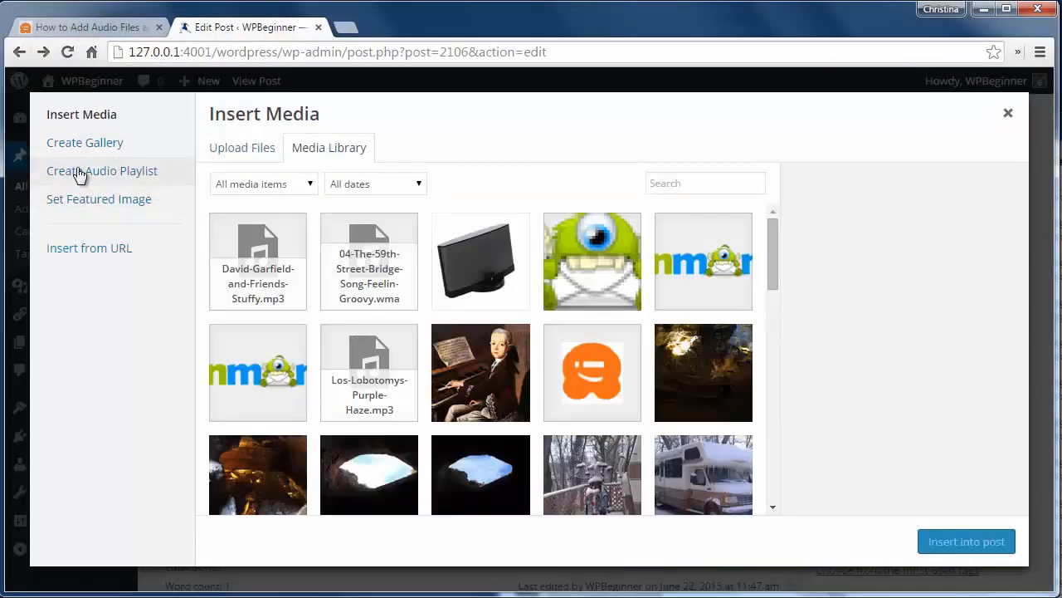
Step: Create a new audio playlist from Stuffy, 59th Street Bridge, Purple Haze and the fourth track
left_click(101, 169)
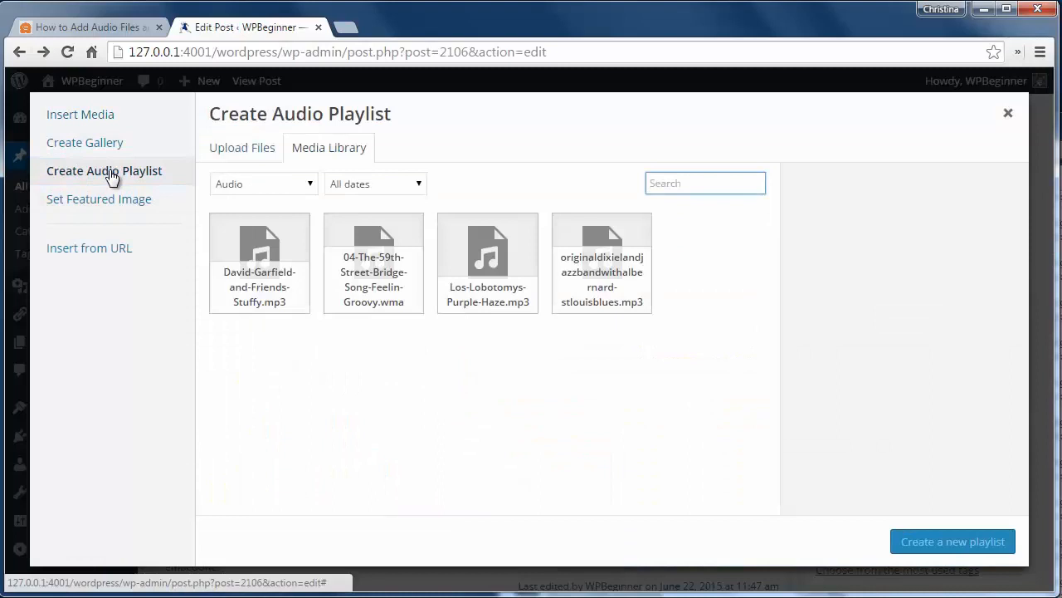
left_click(259, 249)
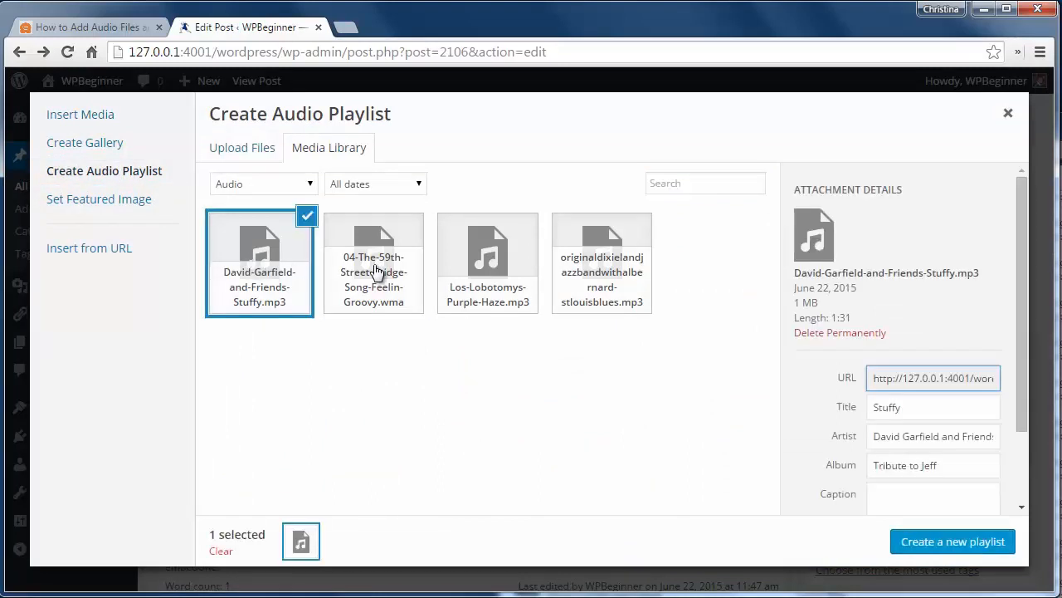
left_click(488, 262)
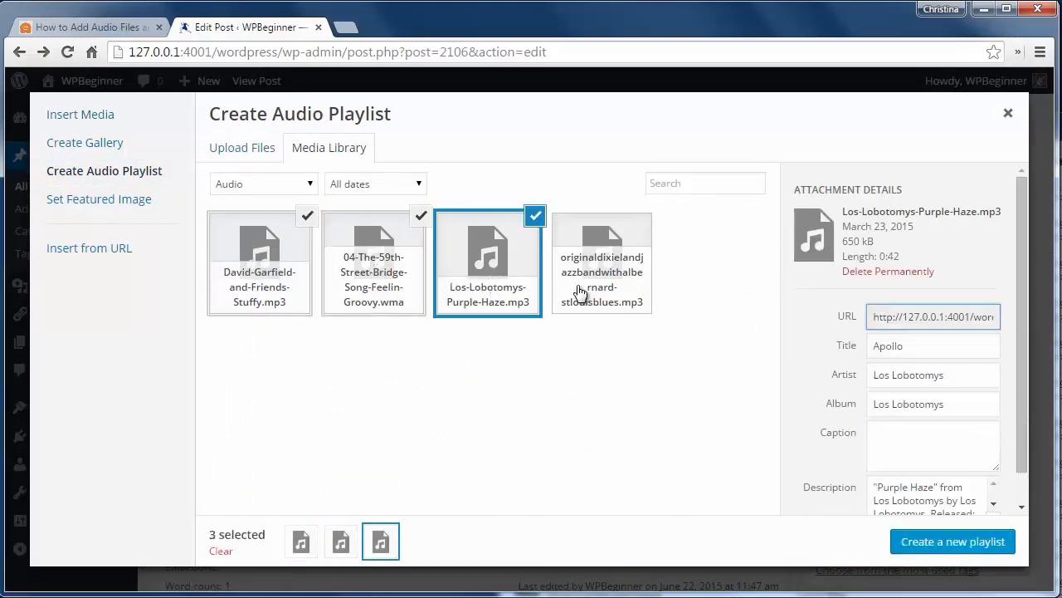
left_click(601, 262)
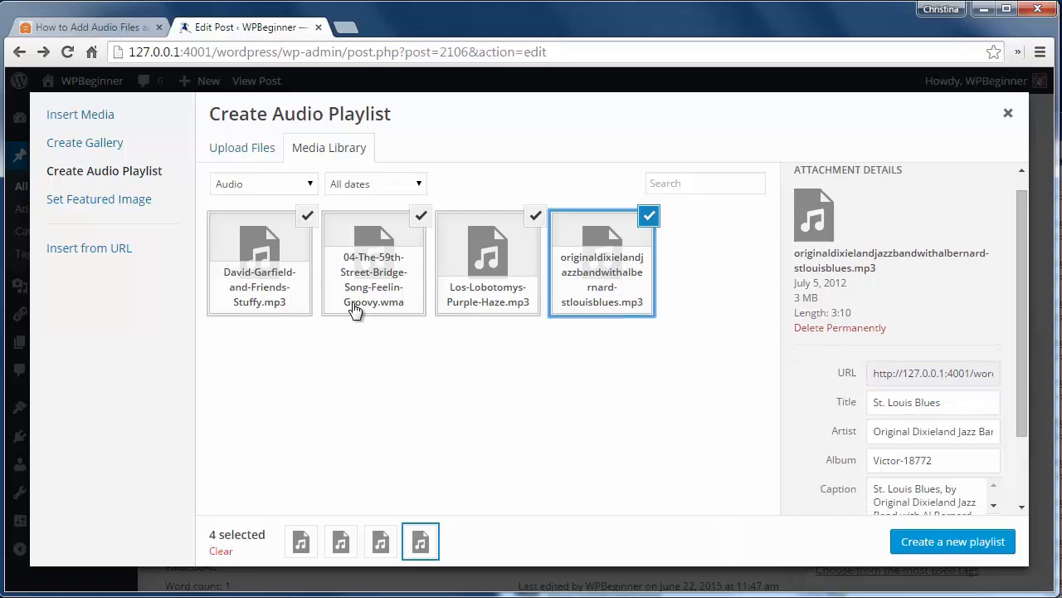
mouse_move(953, 541)
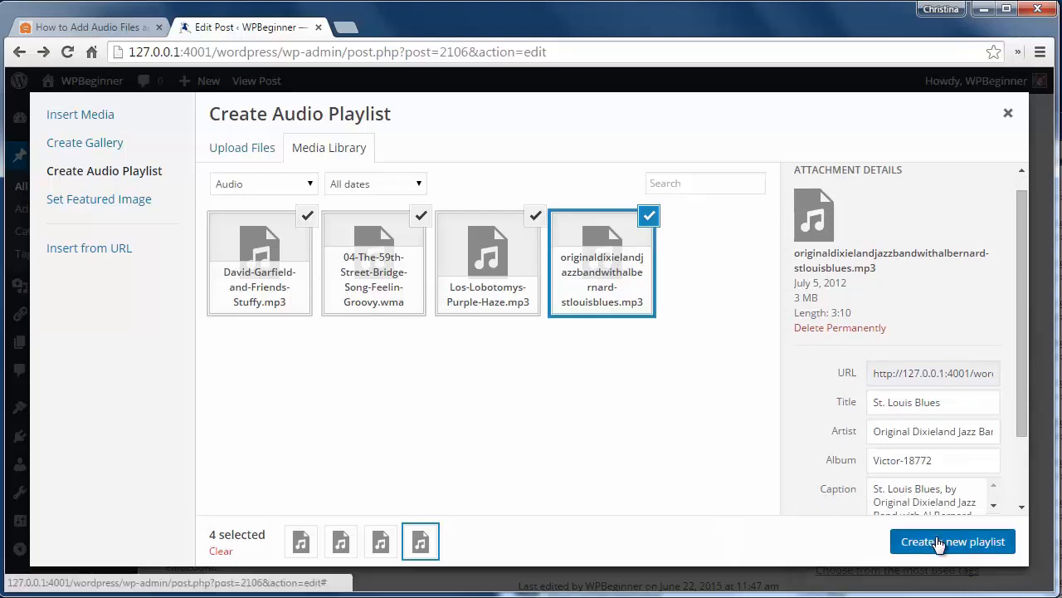
left_click(953, 542)
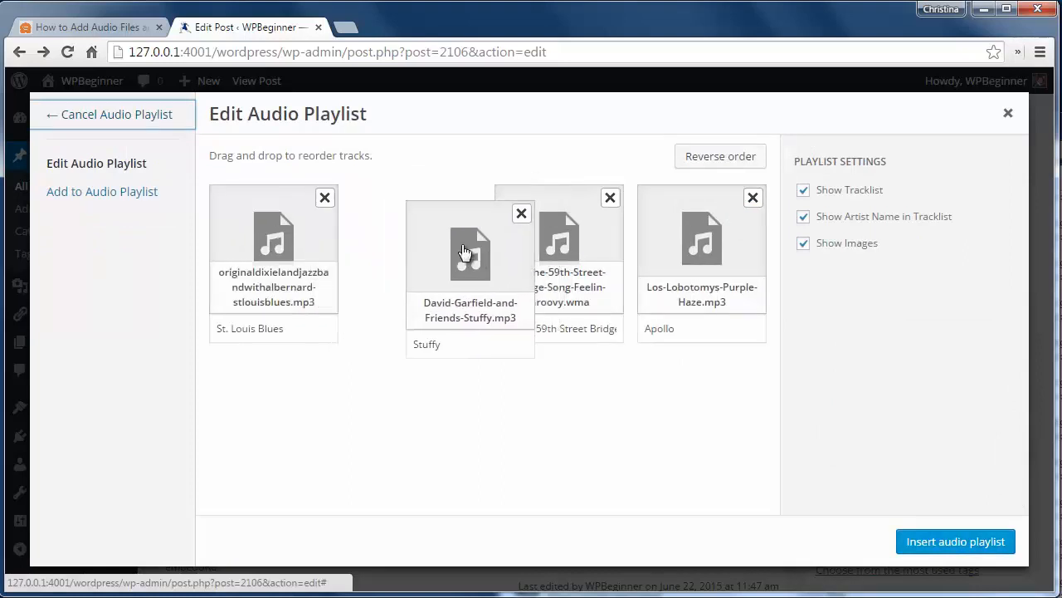
Step: Move Stuffy to second place behind St. Louis Blues and insert the playlist into the post
left_click_drag(471, 249, 415, 249)
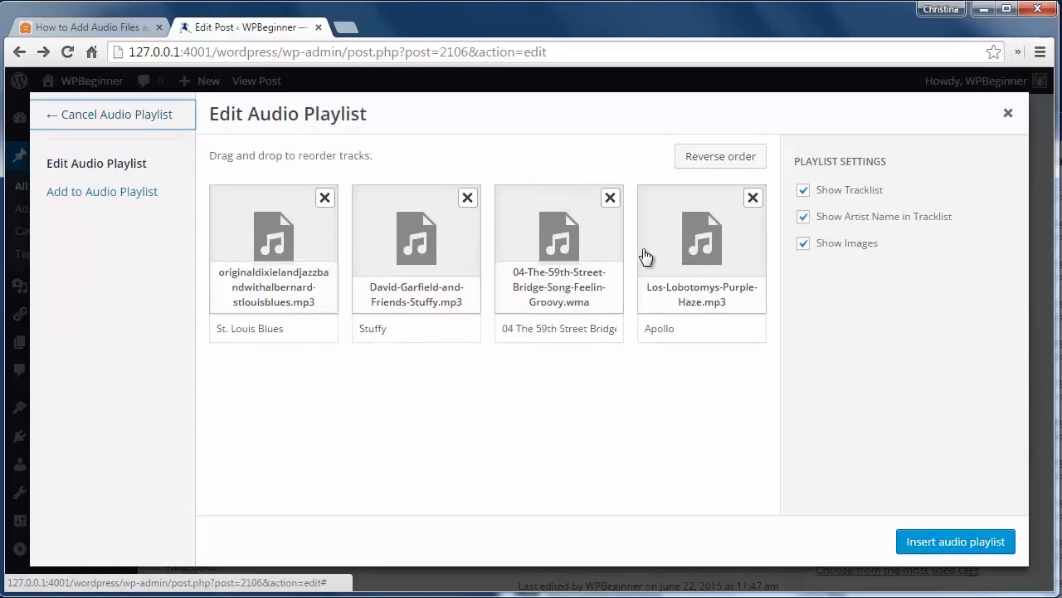
left_click(956, 541)
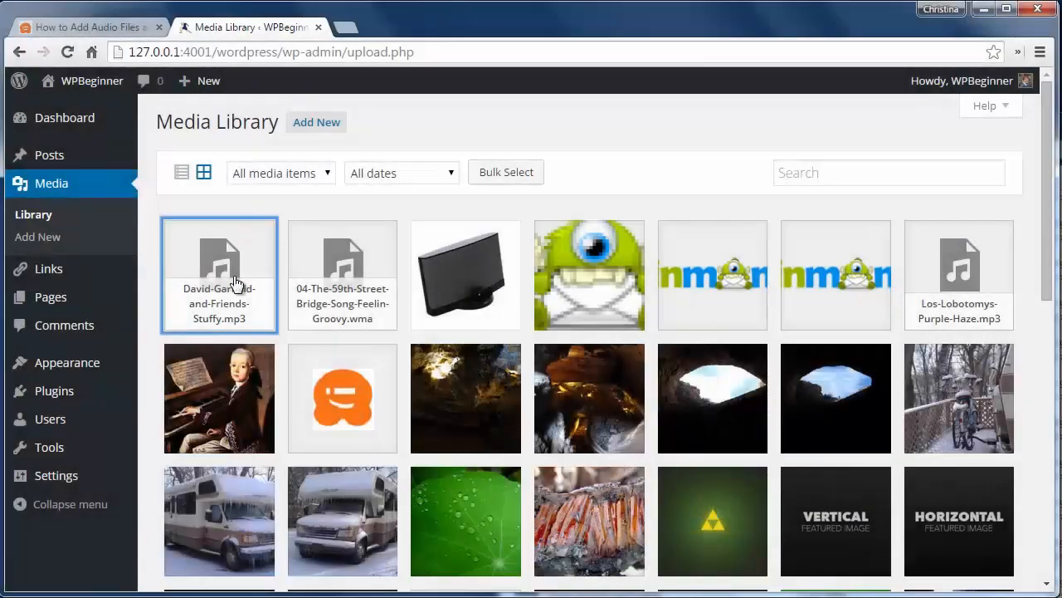
Step: View the Stuffy MP3's attachment details with its title, artist, album and description
left_click(219, 276)
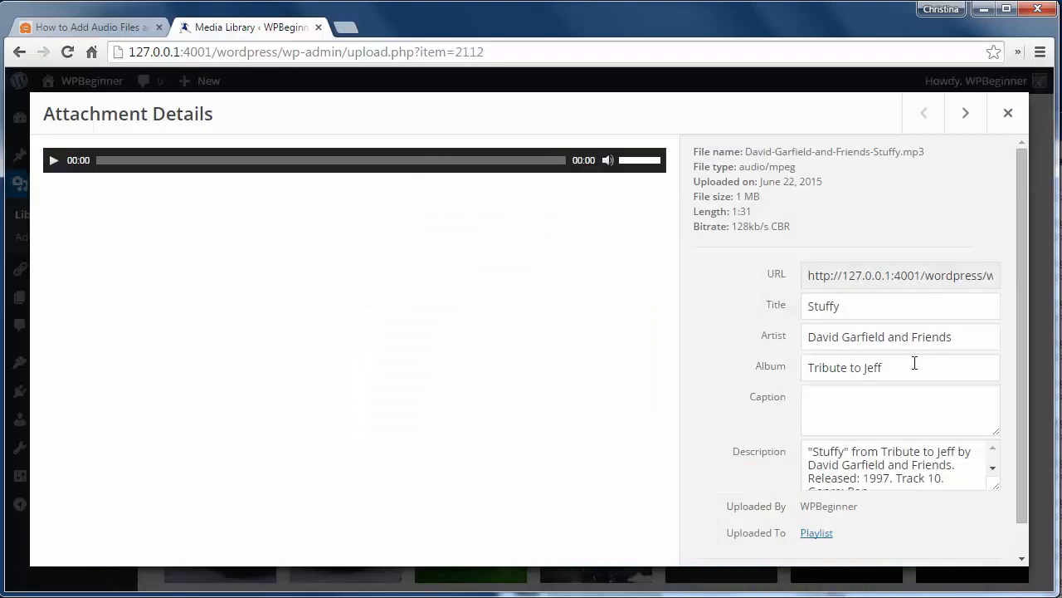
scroll("down", 3)
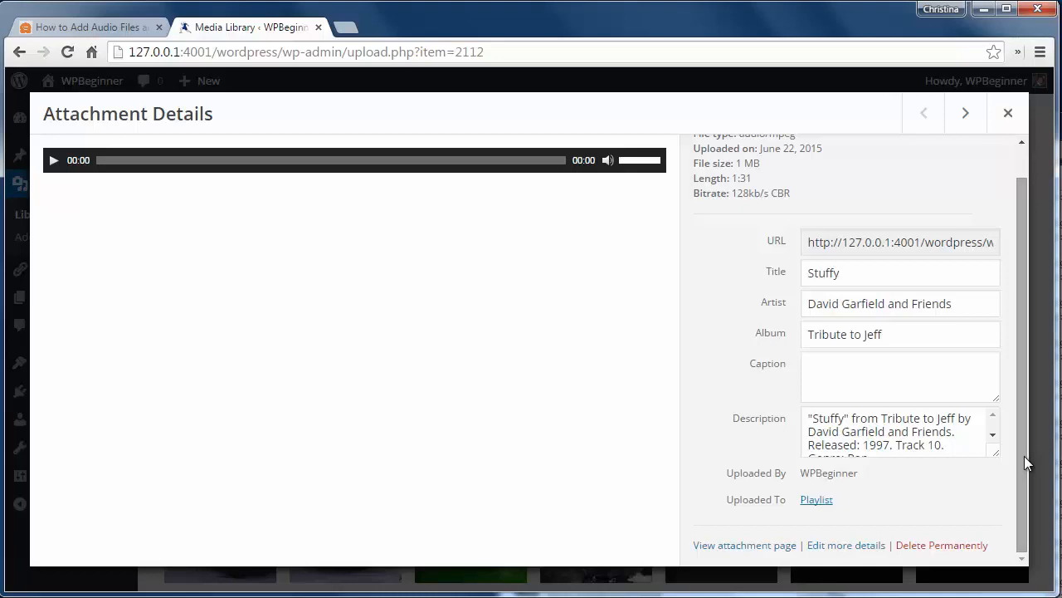
mouse_move(847, 545)
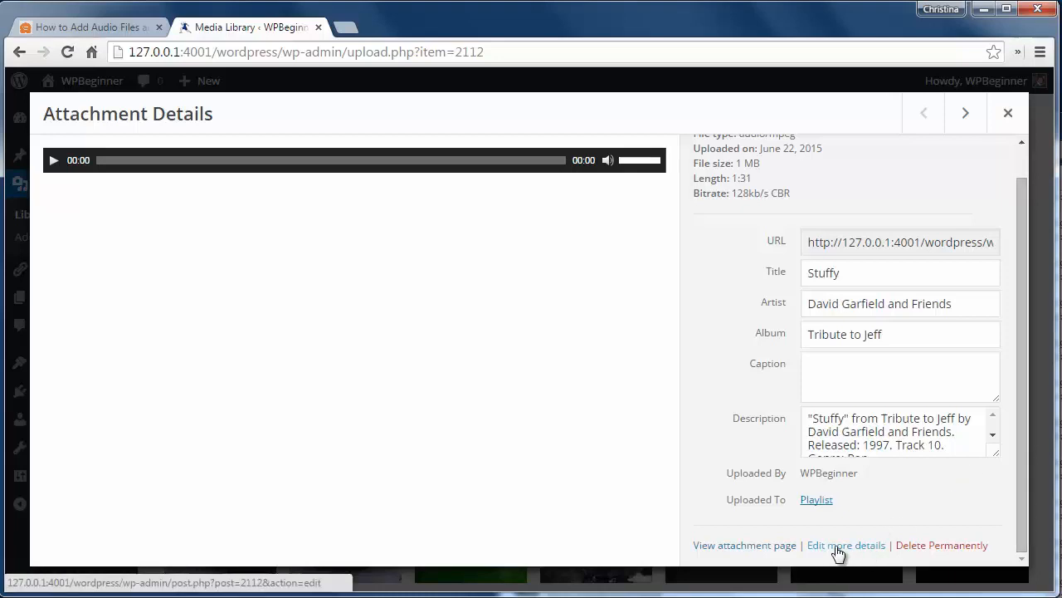
mouse_move(844, 551)
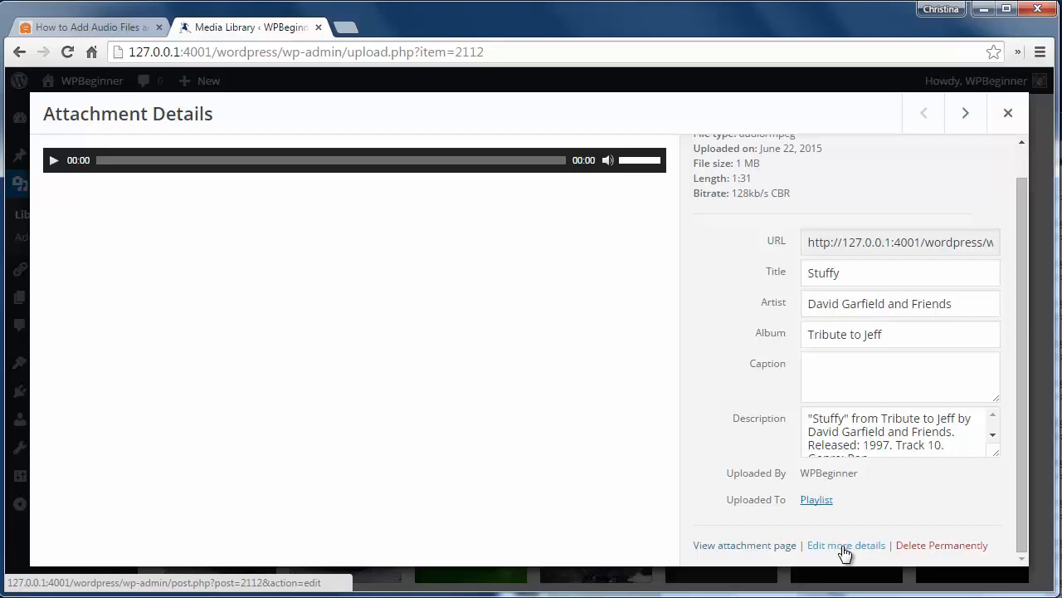
Step: Go to the Stuffy track's full Edit Media page and begin setting its featured image
left_click(845, 544)
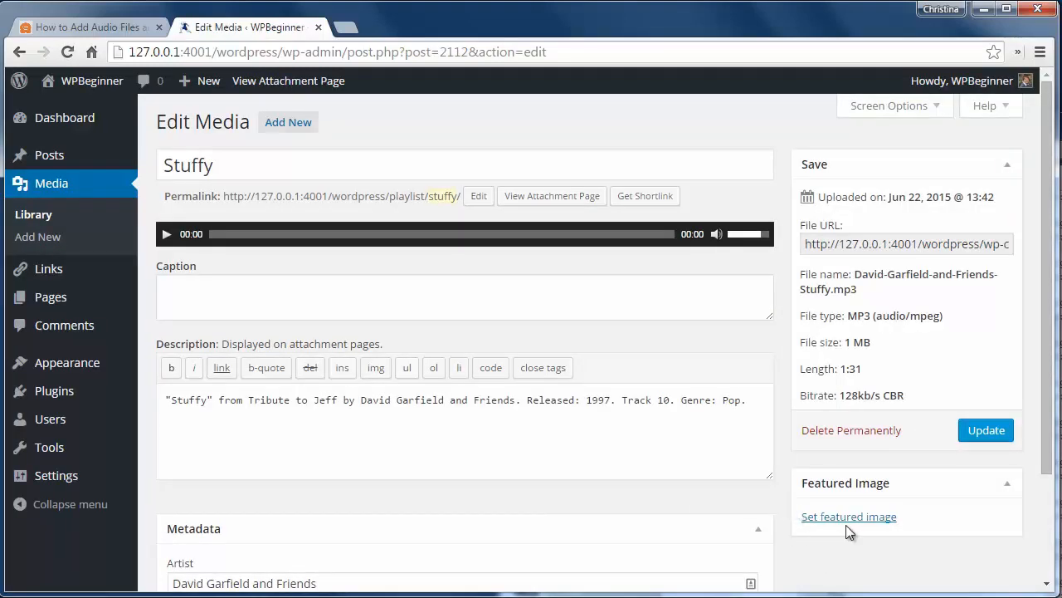
left_click(850, 516)
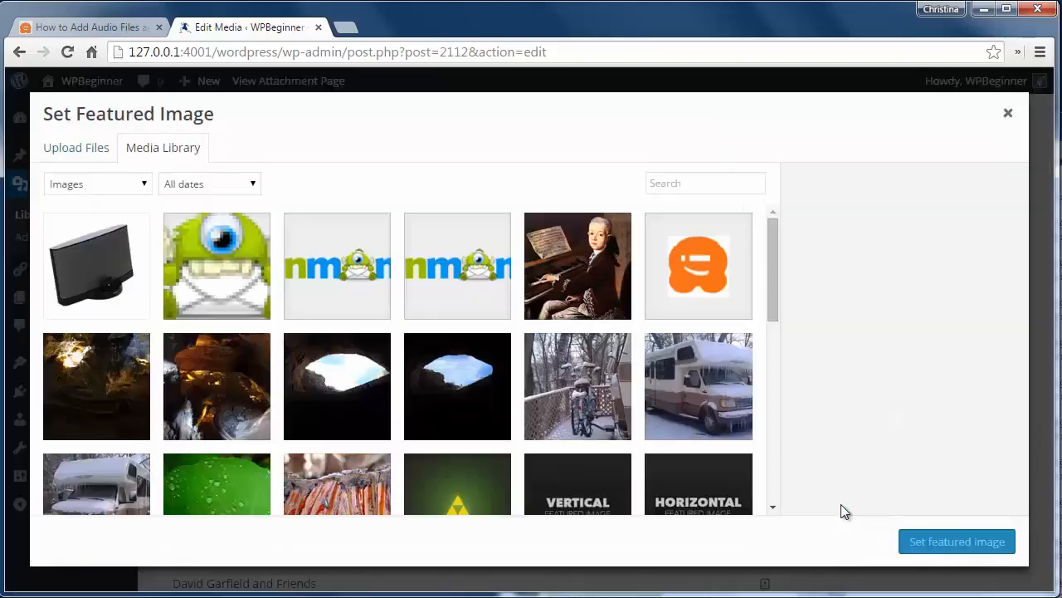